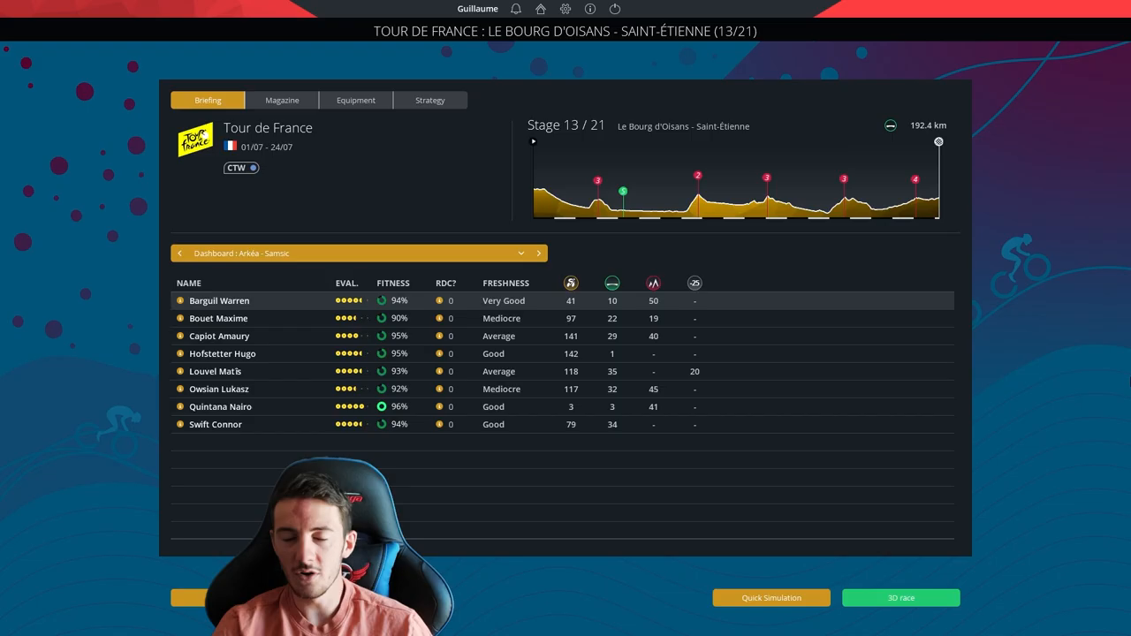
Start racing Tour de France stage 13 live in the 3D race view.
left_click(901, 597)
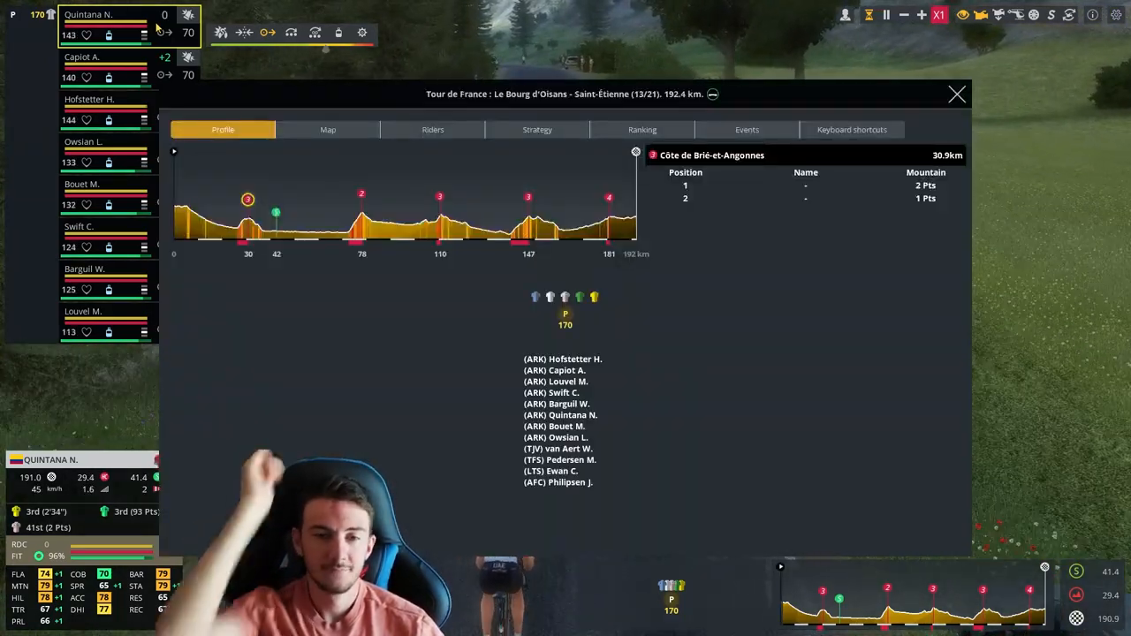
Check the live general classification on time in the Ranking view, then return to the race.
left_click(642, 129)
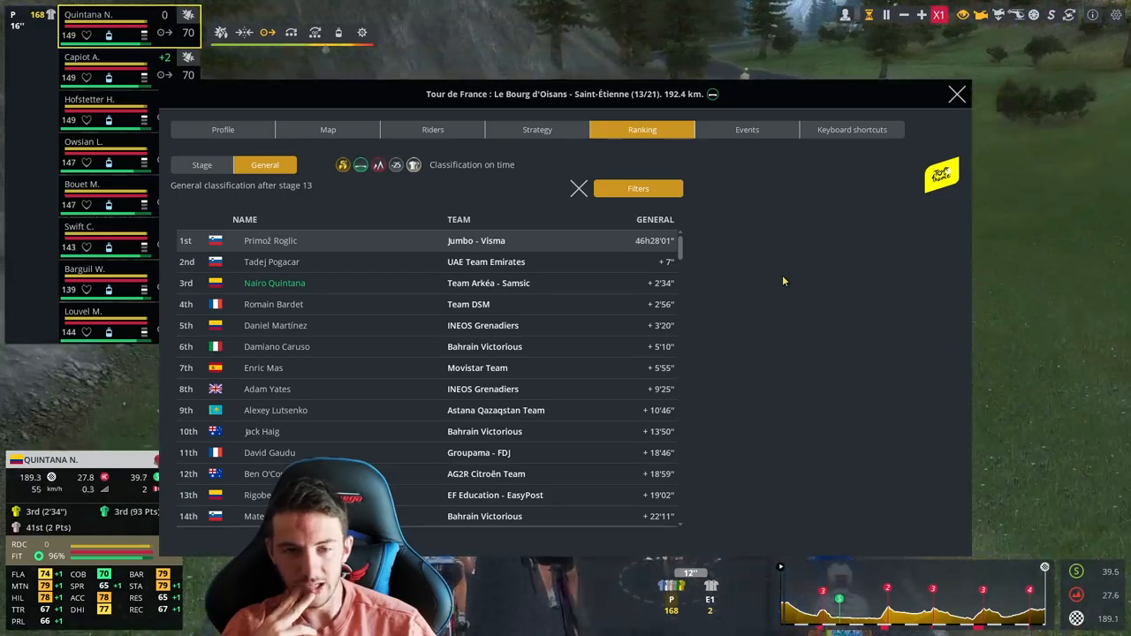
left_click(956, 95)
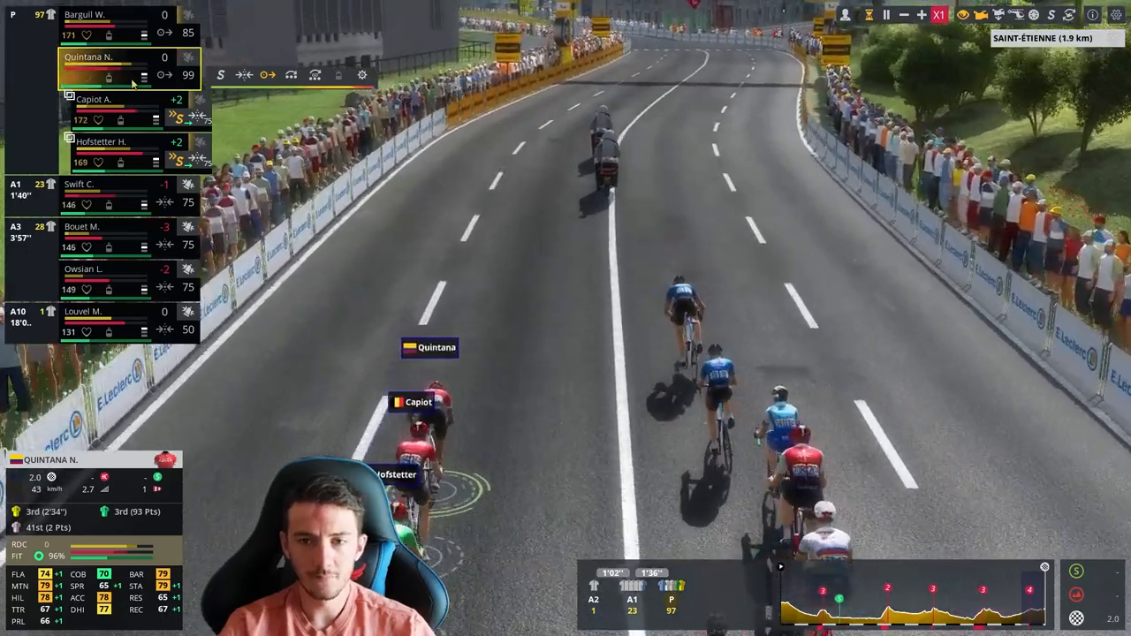
Follow another team rider through the Saint-Étienne finale until the stage results appear.
left_click(92, 110)
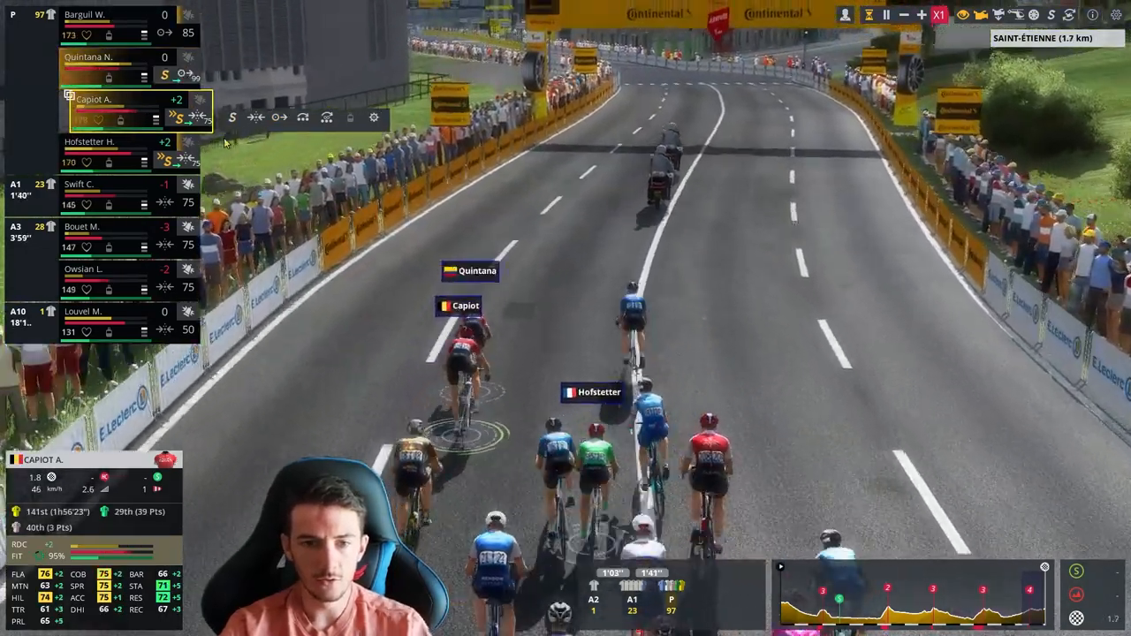
left_click(97, 151)
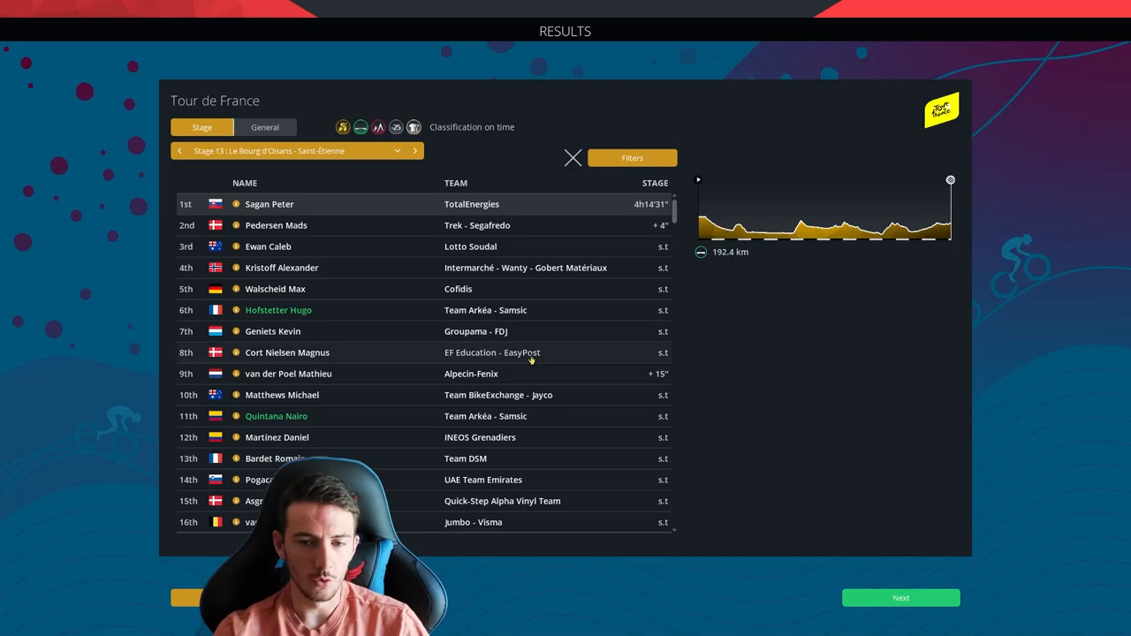
Look through the full stage 13 results list, with Sagan winning and Hofstetter sixth.
scroll("down", 3)
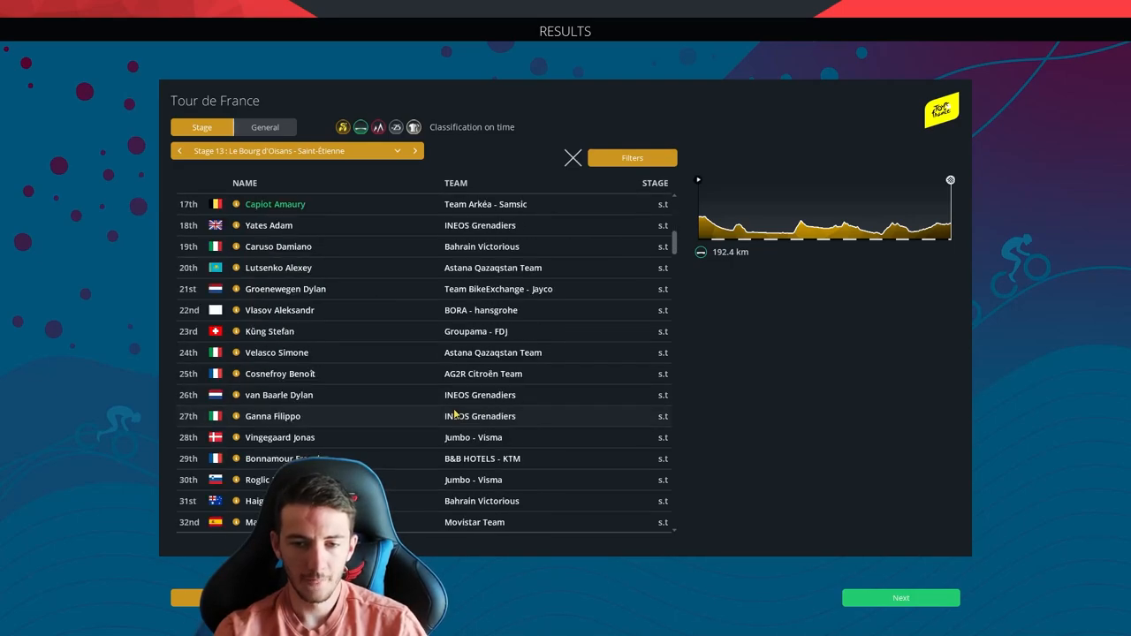
scroll("up", 3)
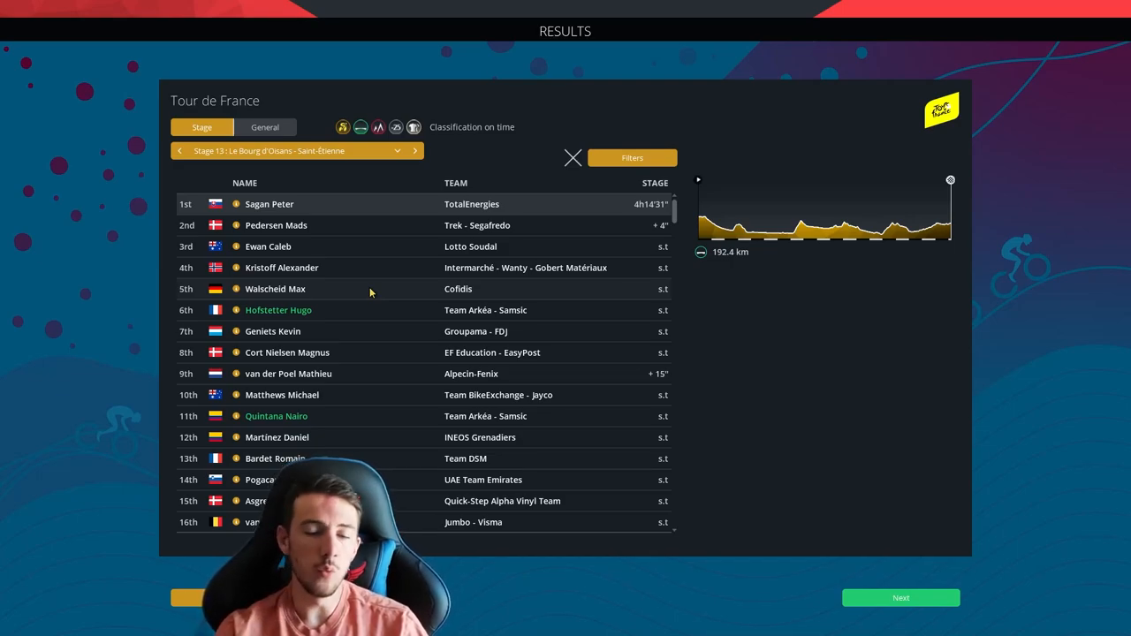
scroll("down", 3)
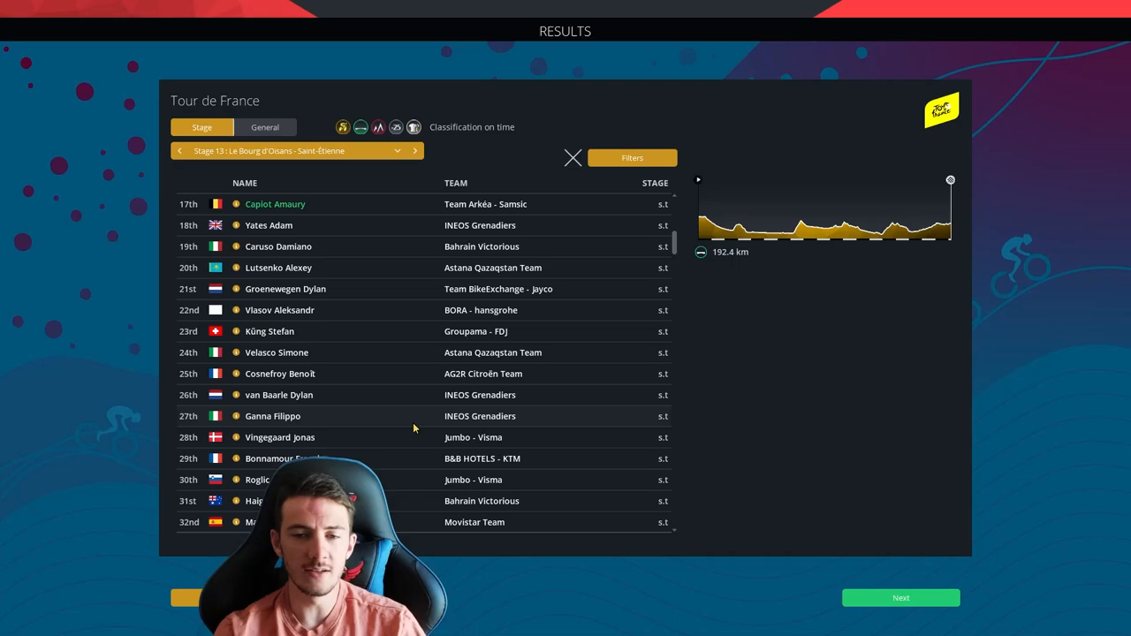
scroll("down", 3)
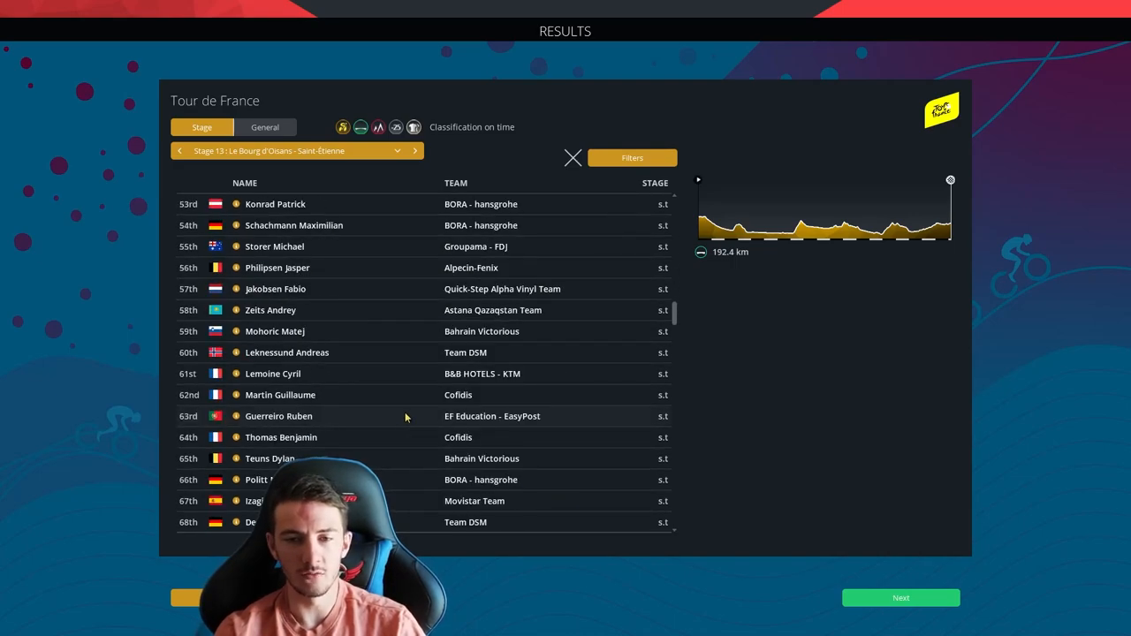
Review the general classifications after stage 13, then return to the stage results.
left_click(265, 127)
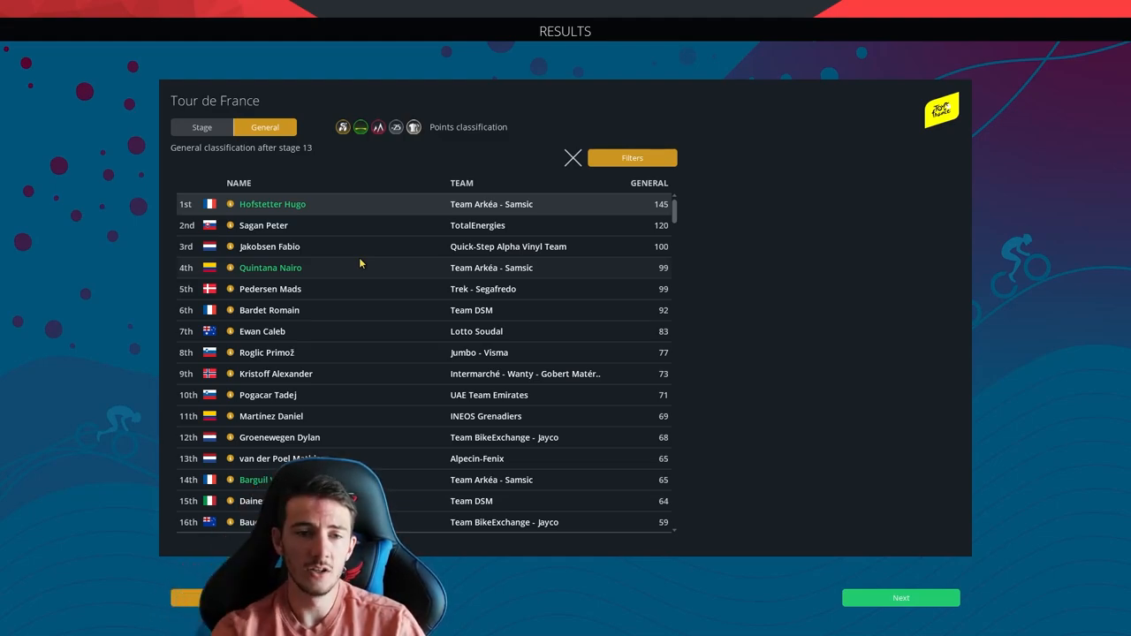
mouse_move(398, 151)
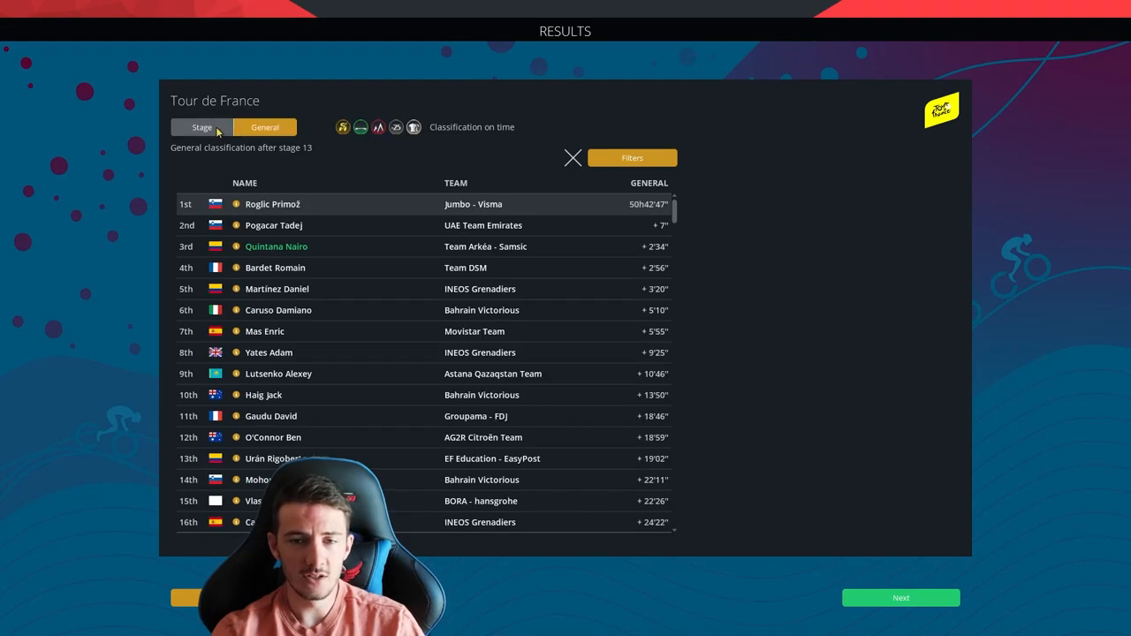
left_click(201, 127)
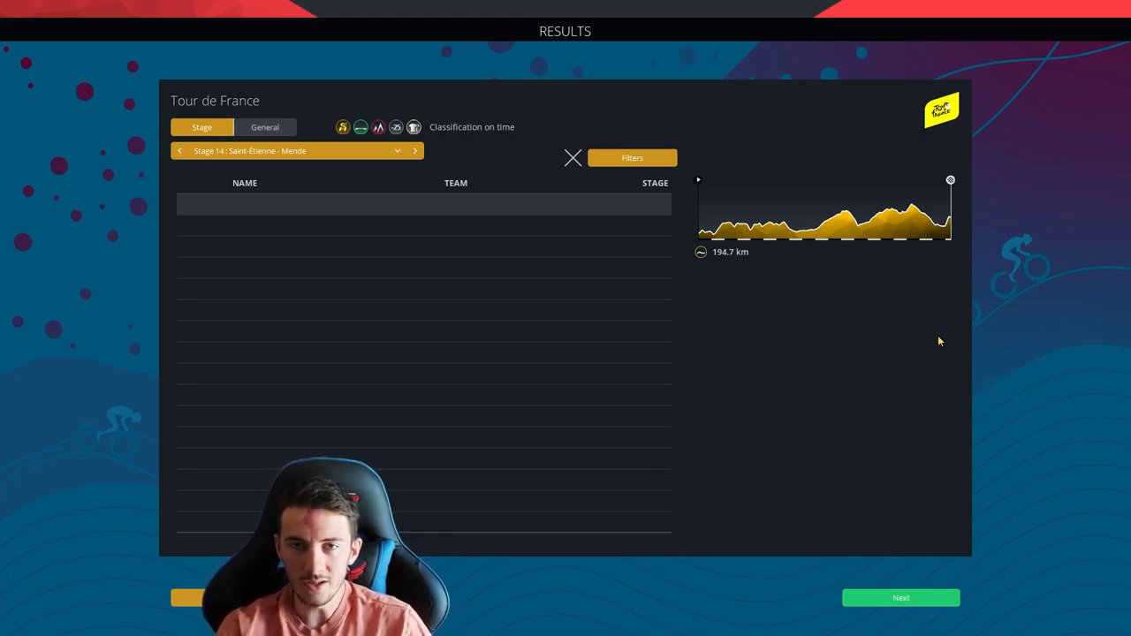
mouse_move(847, 343)
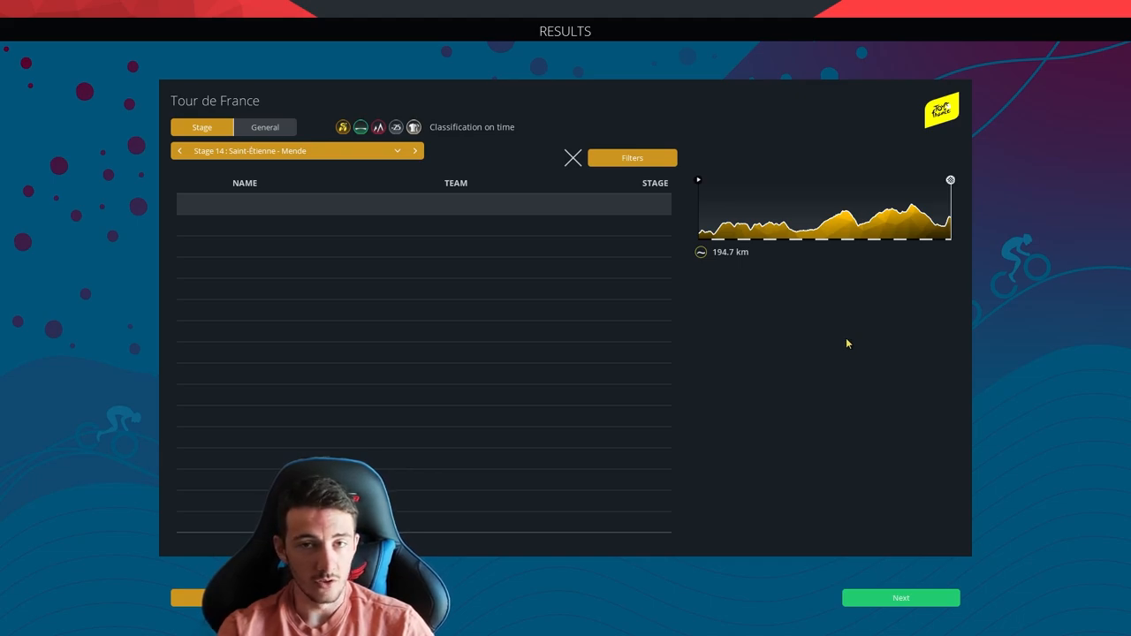
mouse_move(771, 275)
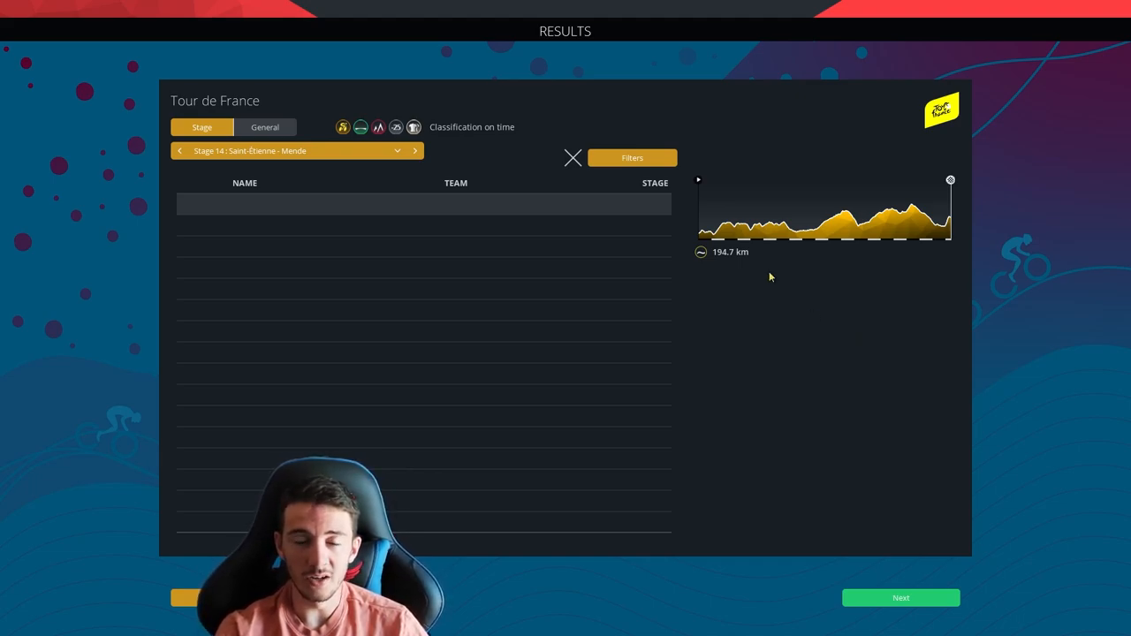